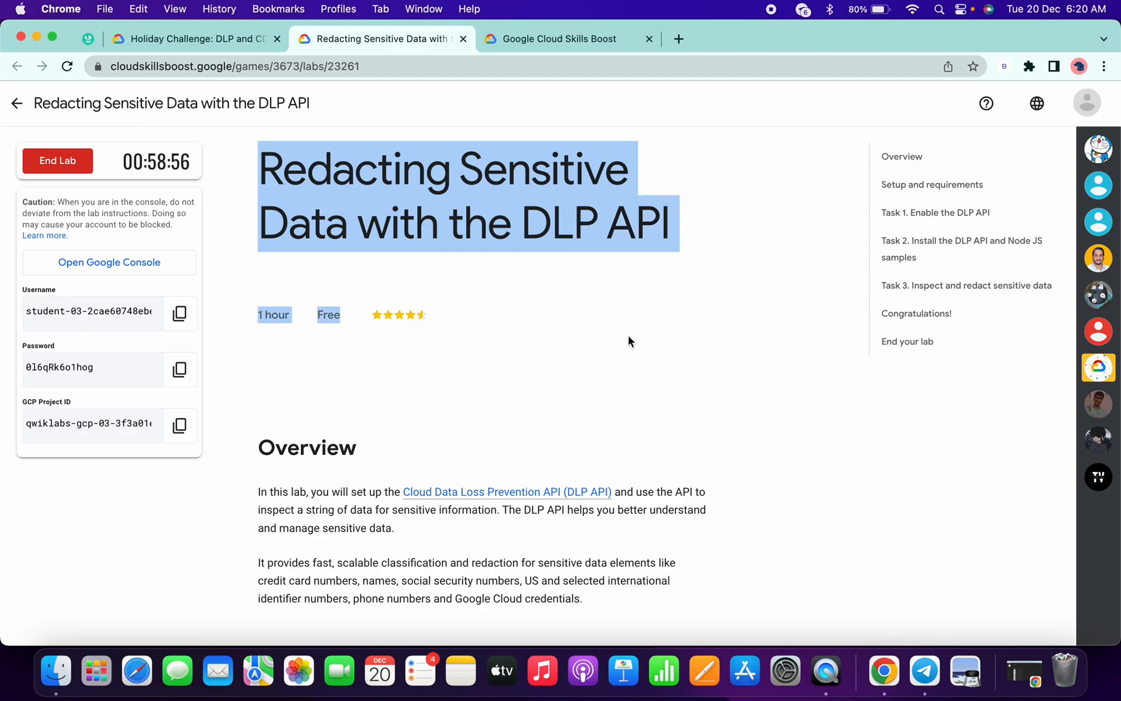
Show the user profile's Activities history after scrolling through the lab instructions
{"action": "scroll", "scroll_direction": "down", "scroll_amount": 3}
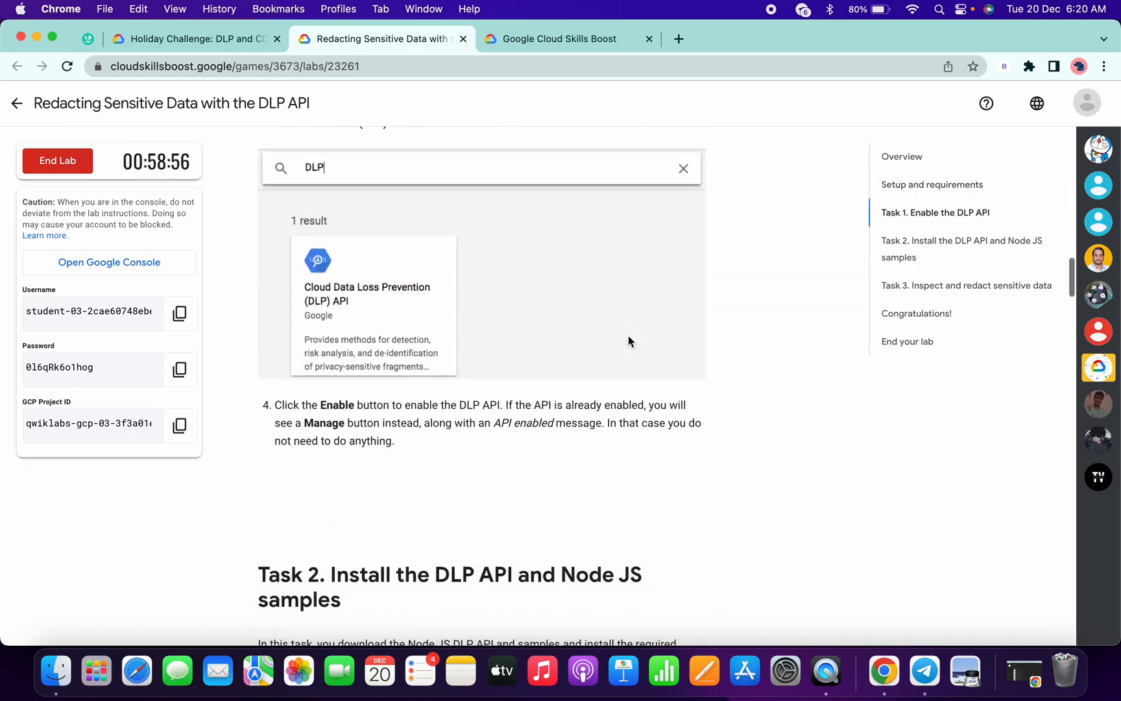
{"action": "scroll", "scroll_direction": "down", "scroll_amount": 3}
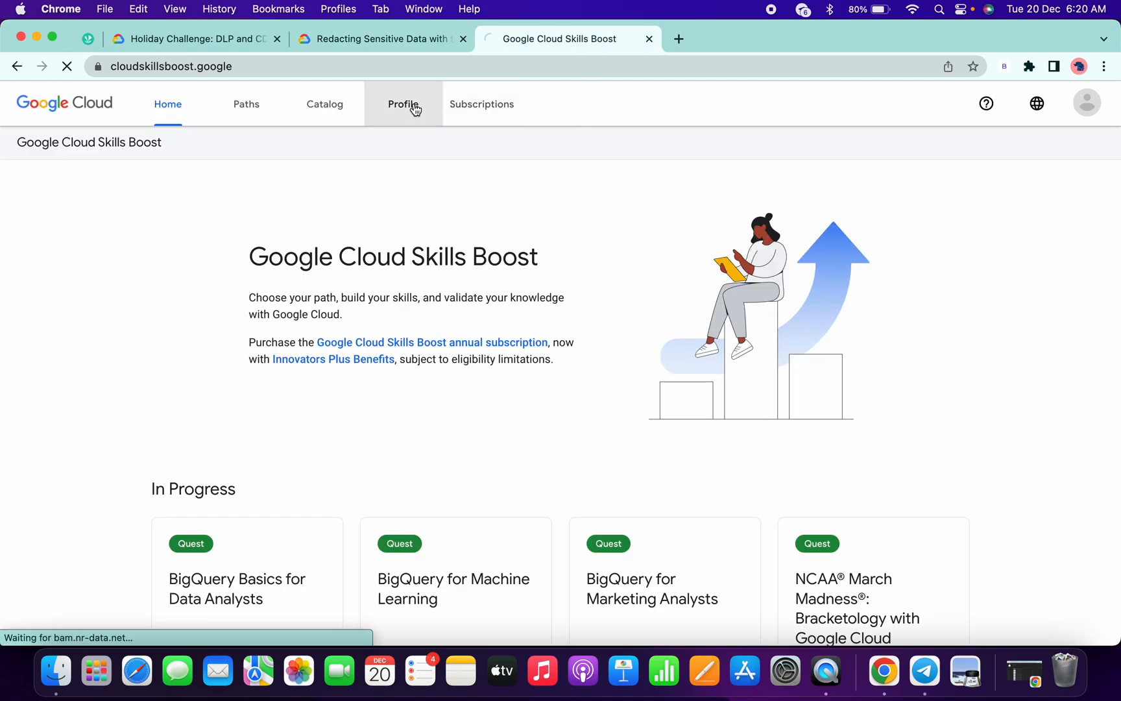
{"action": "left_click", "coordinate": [402, 103]}
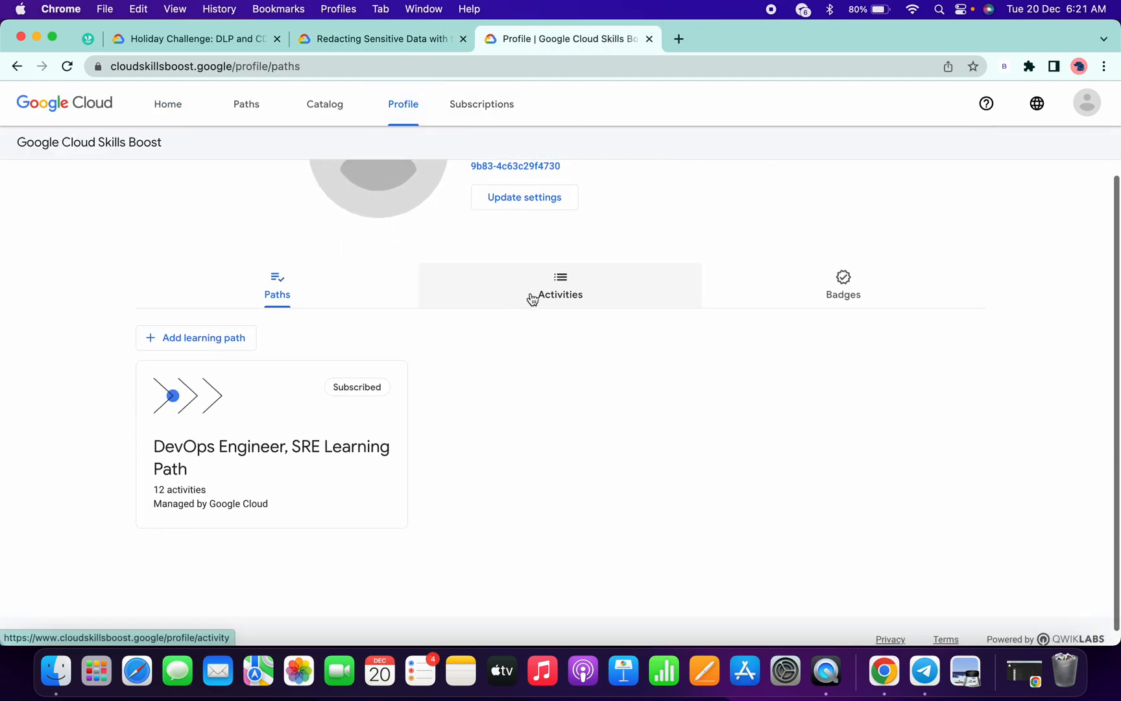
{"action": "left_click", "coordinate": [559, 286]}
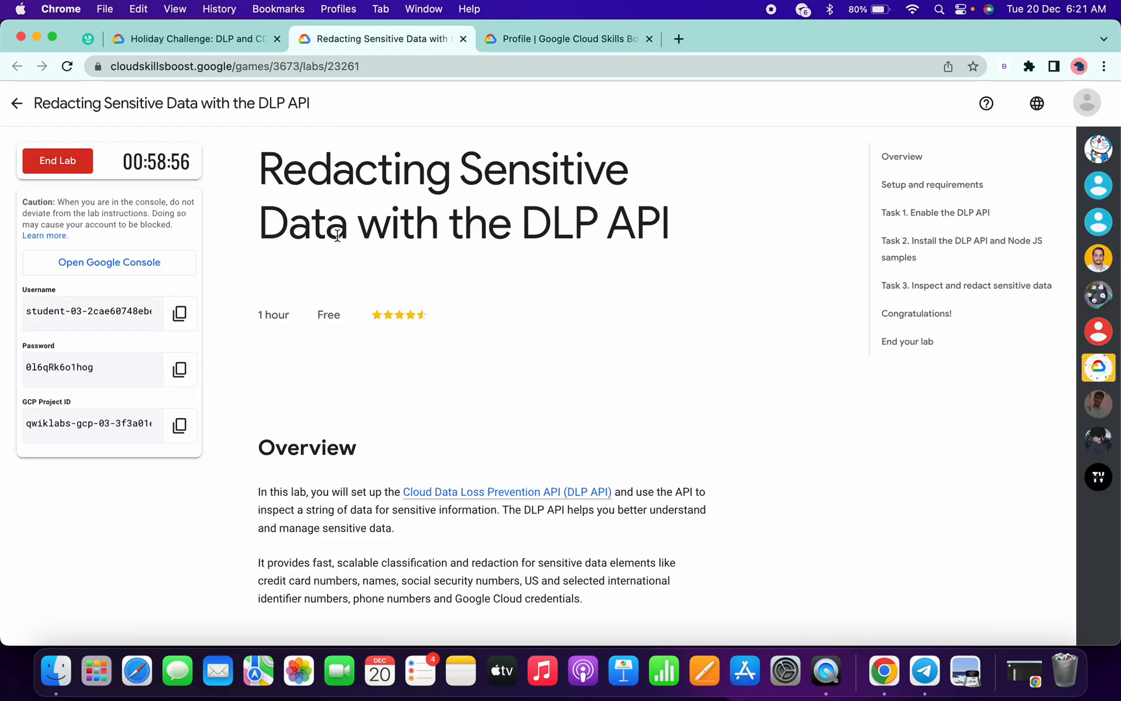
{"action": "mouse_move", "coordinate": [354, 263]}
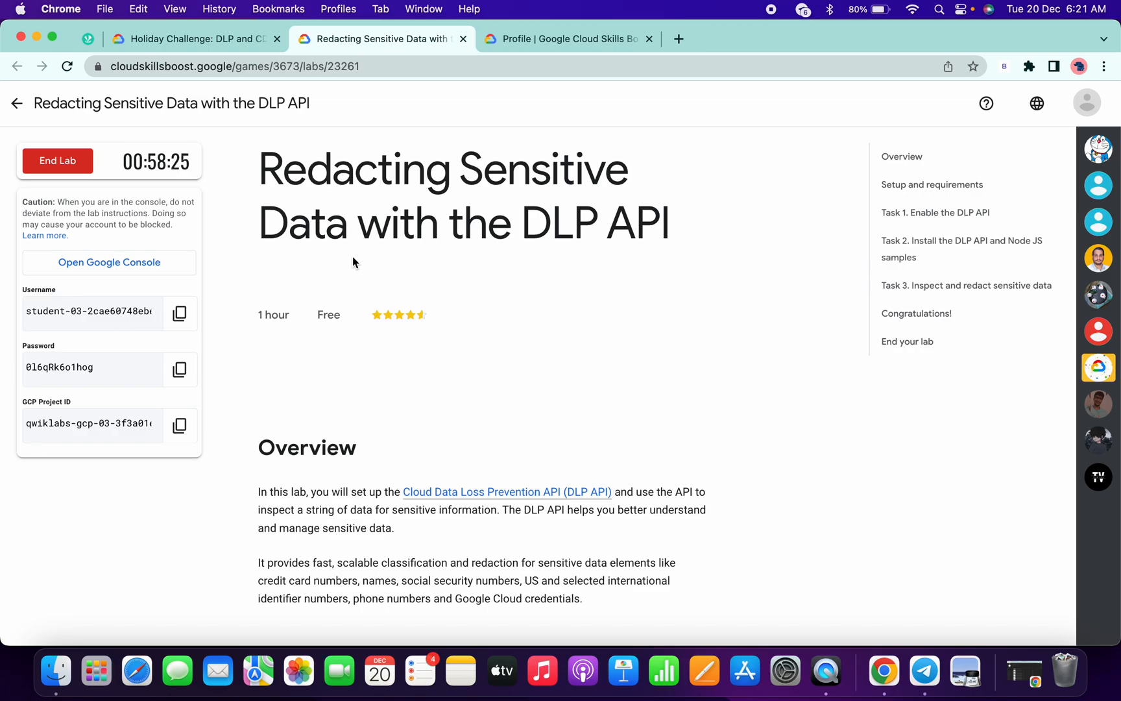
{"action": "mouse_move", "coordinate": [568, 39]}
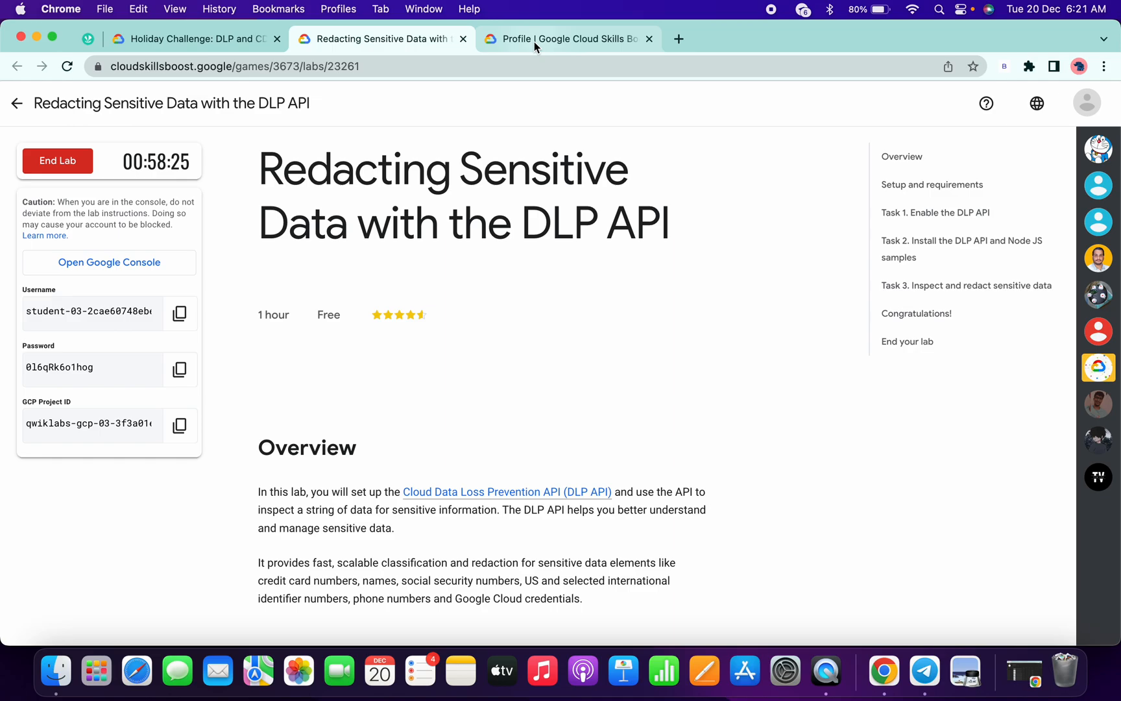
{"action": "mouse_move", "coordinate": [569, 39]}
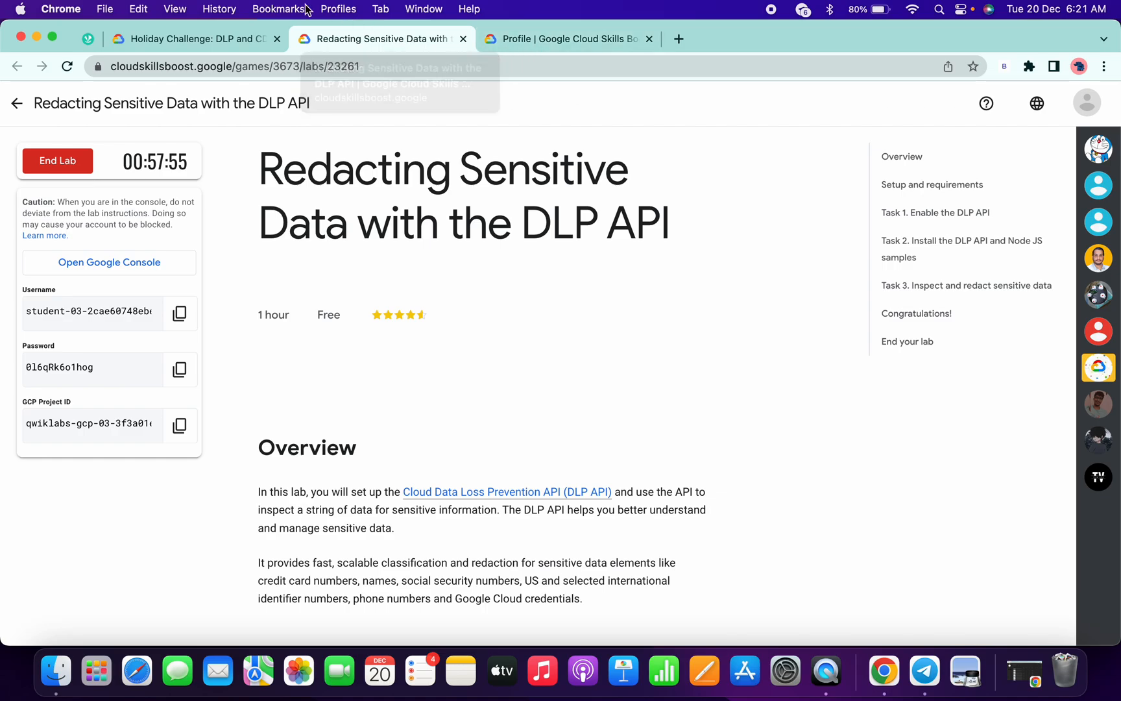
{"action": "left_click", "coordinate": [66, 67]}
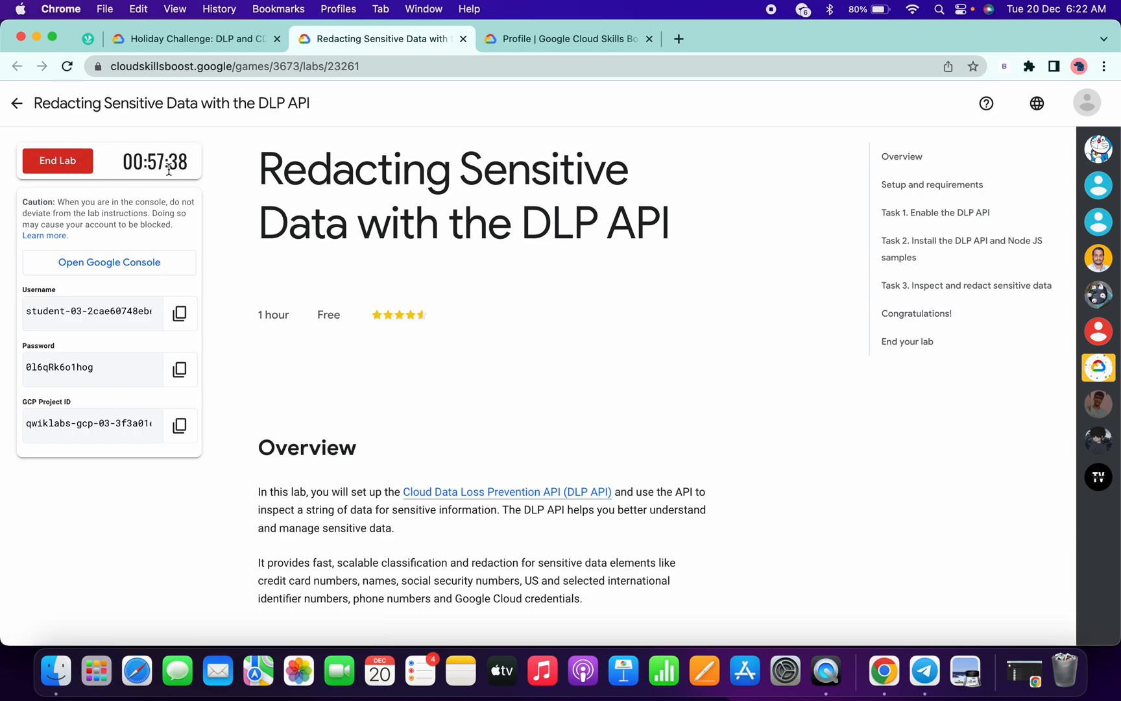
{"action": "left_click", "coordinate": [564, 39]}
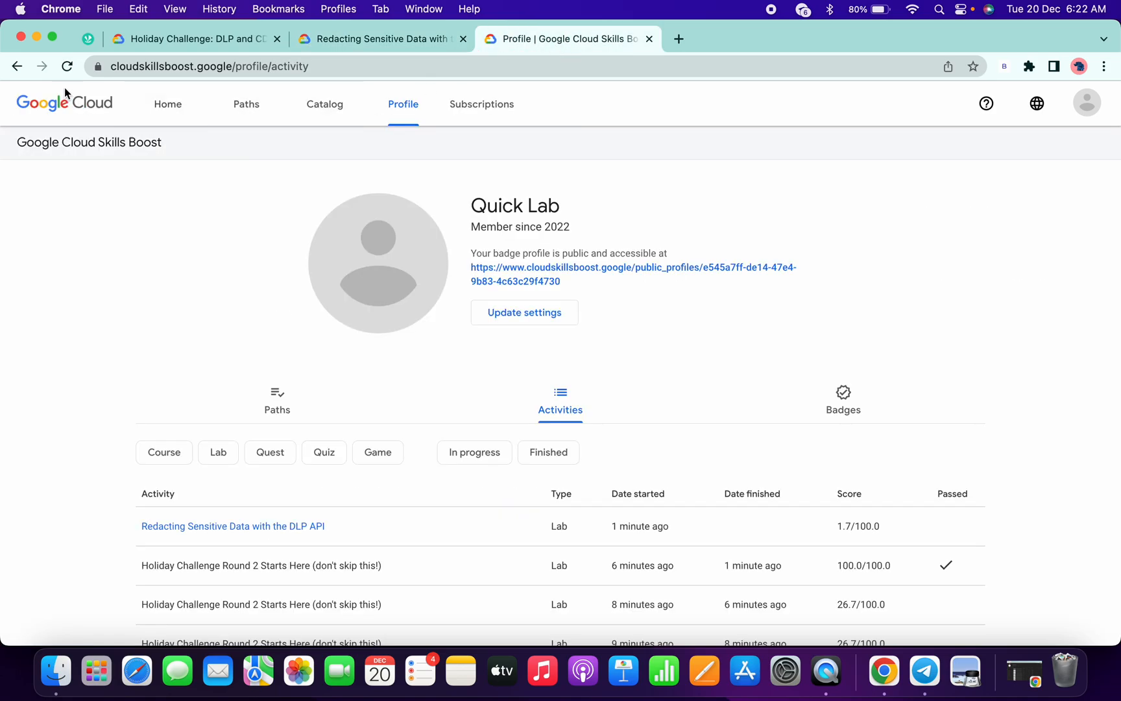
{"action": "left_click", "coordinate": [68, 66]}
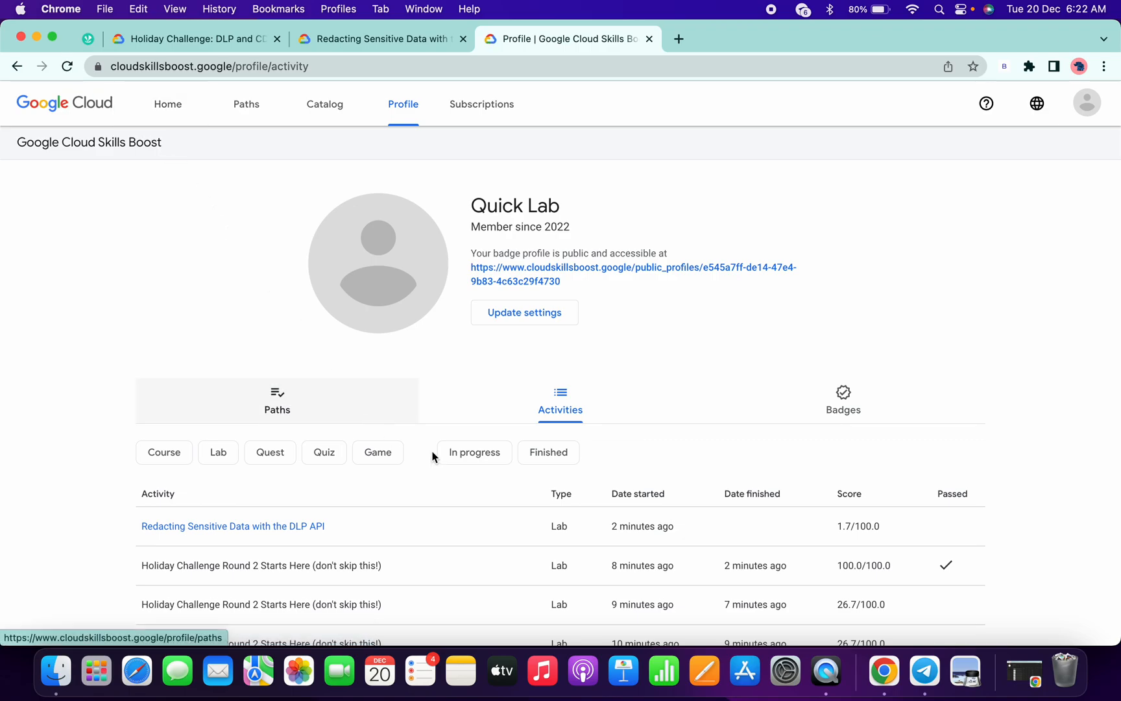
{"action": "double_click", "coordinate": [641, 526]}
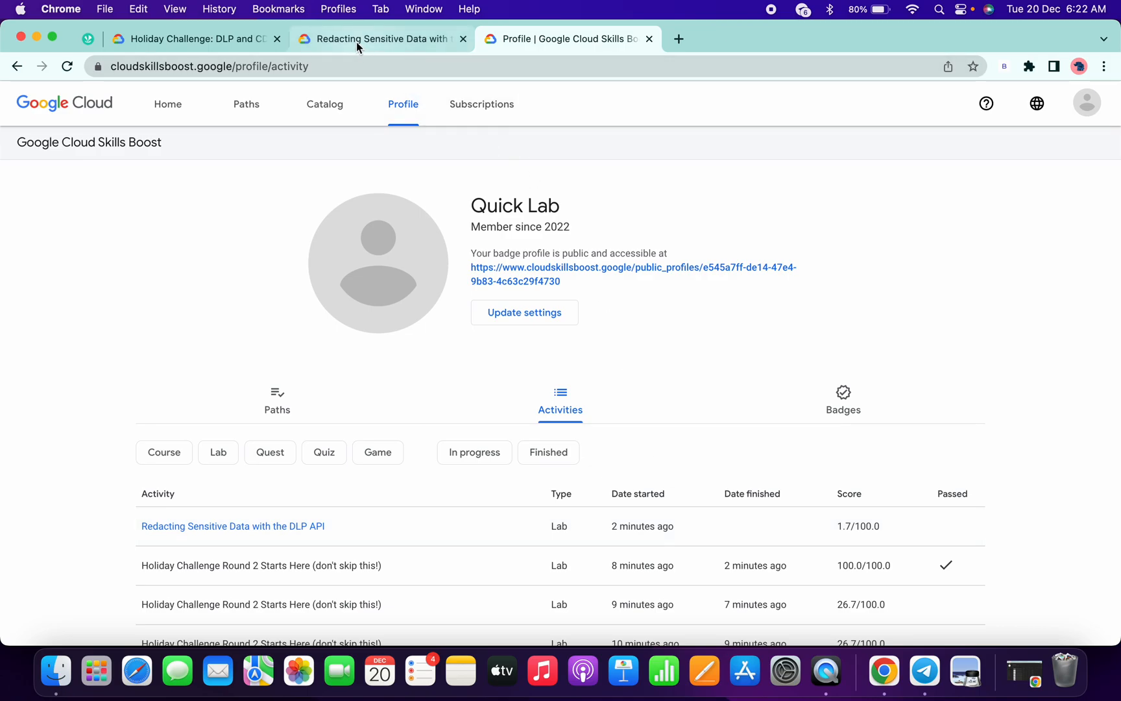
{"action": "left_click", "coordinate": [381, 39]}
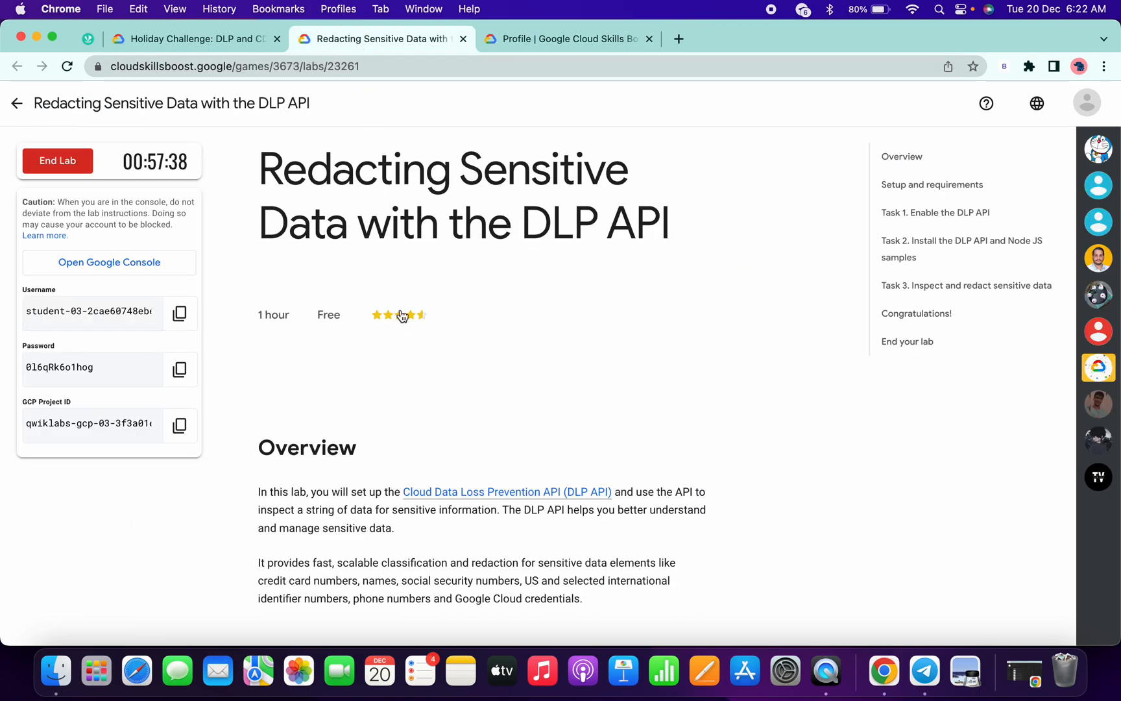
{"action": "scroll", "scroll_direction": "down", "scroll_amount": 3}
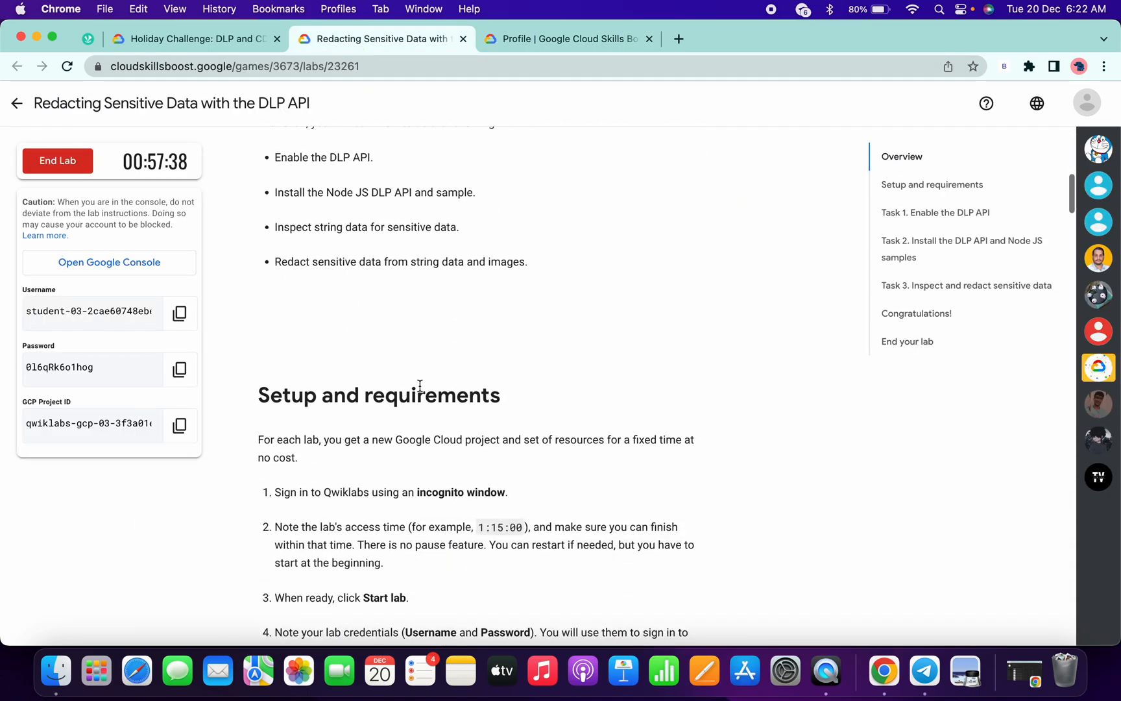
{"action": "scroll", "scroll_direction": "down", "scroll_amount": 3}
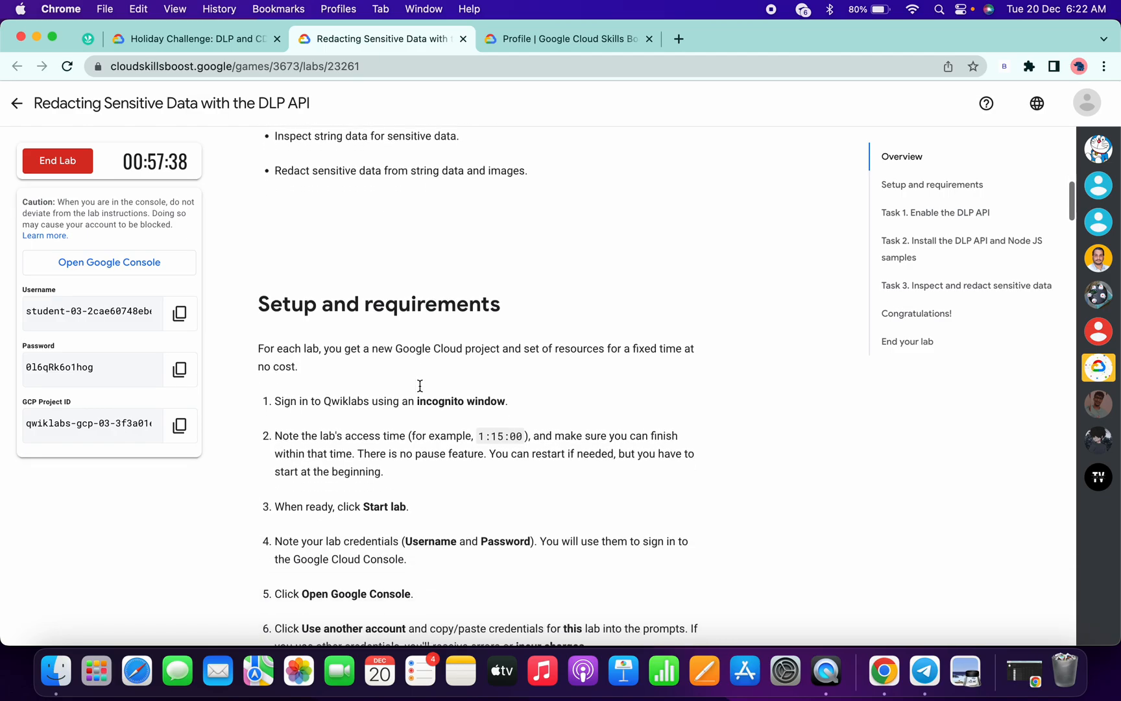
{"action": "scroll", "scroll_direction": "down", "scroll_amount": 3}
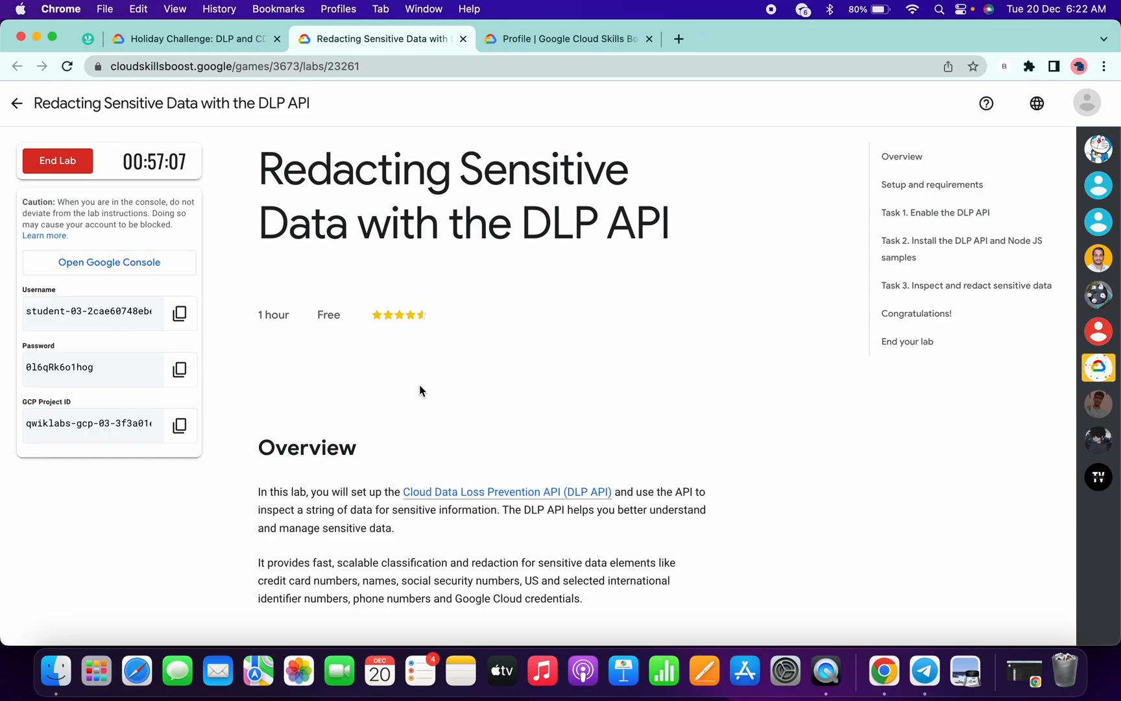
{"action": "left_click", "coordinate": [68, 66]}
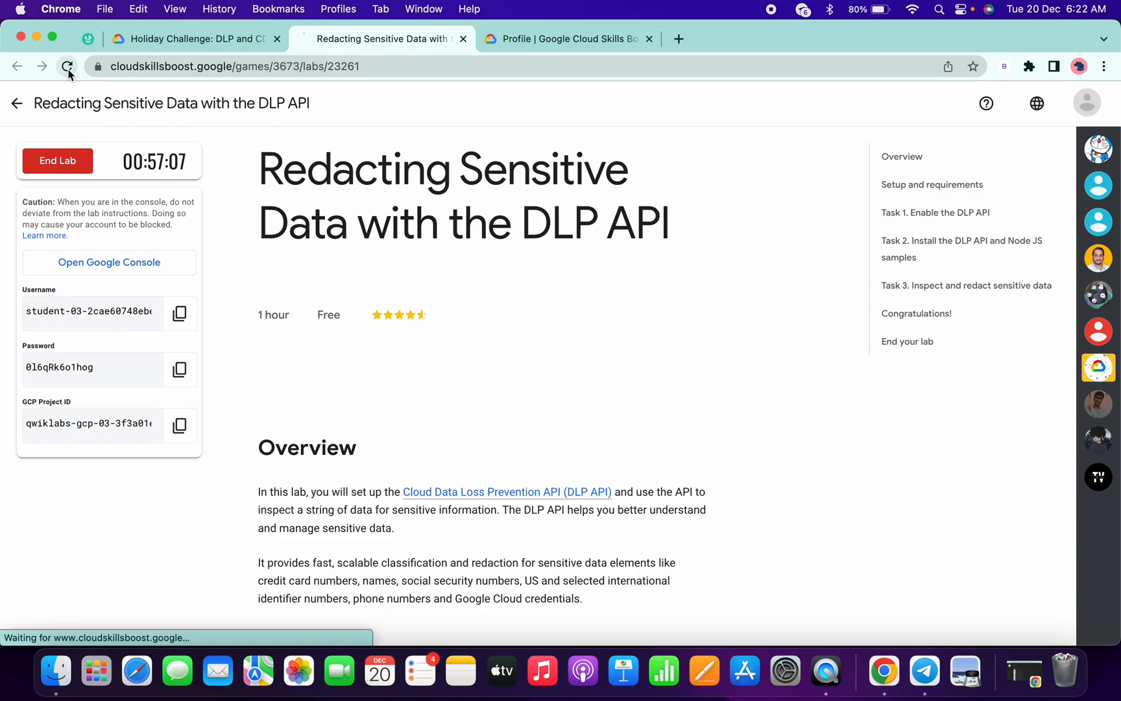
{"action": "left_click", "coordinate": [68, 66]}
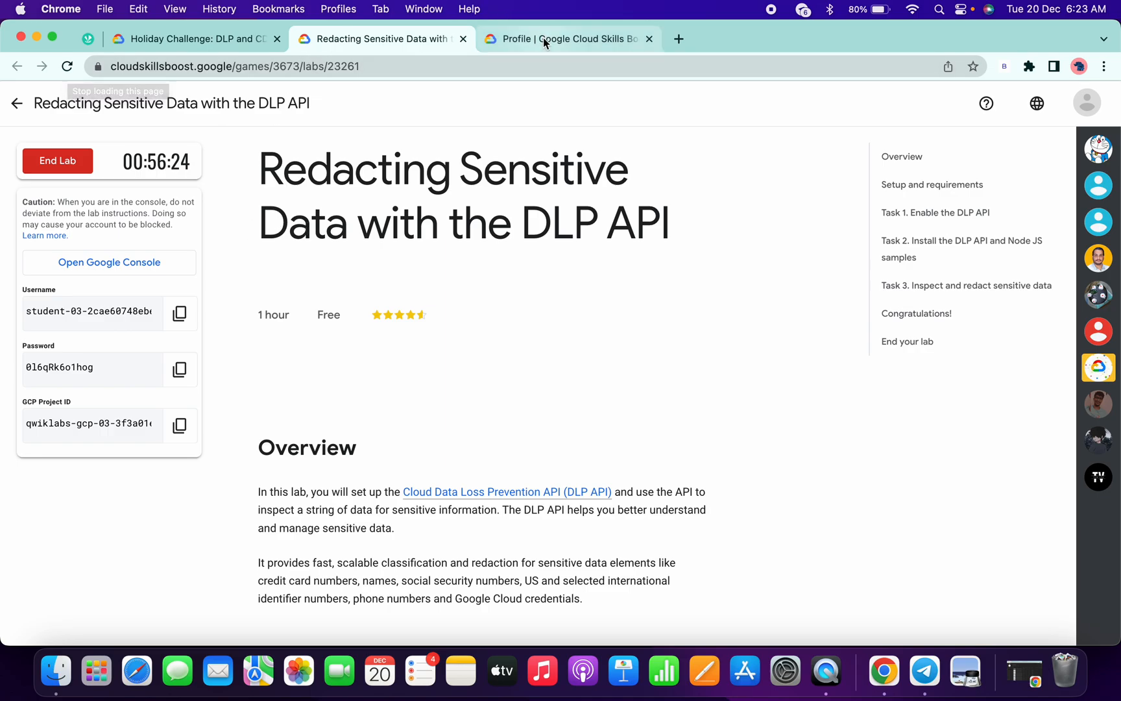
{"action": "left_click", "coordinate": [569, 39]}
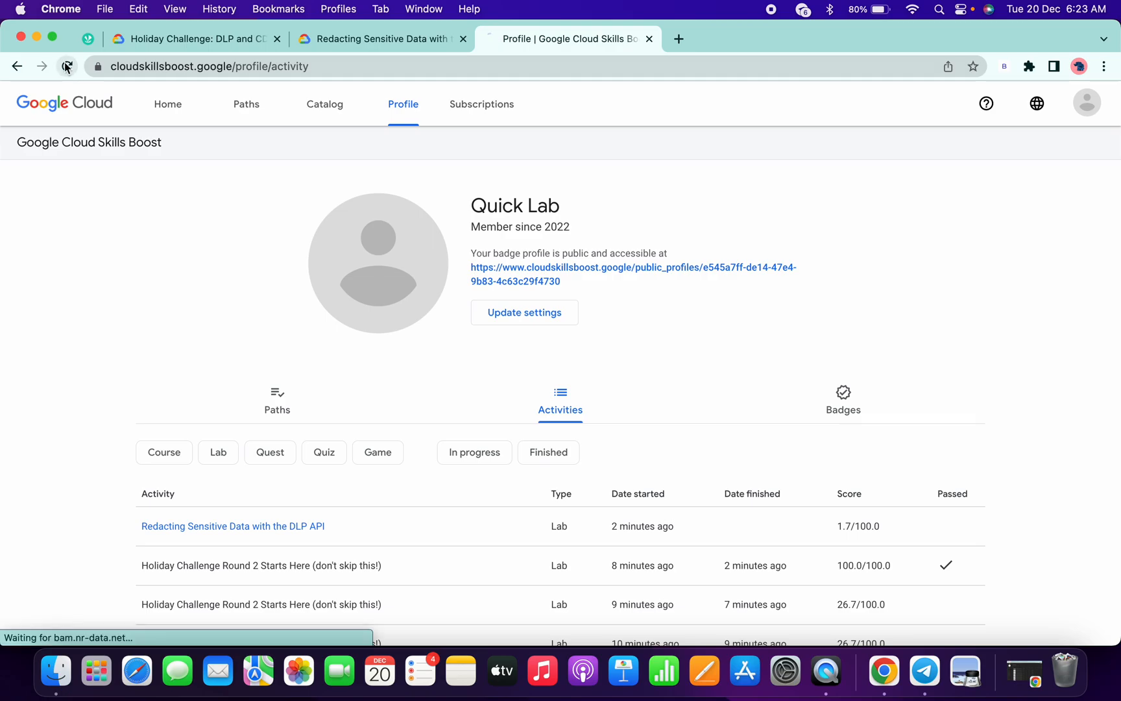
{"action": "left_click", "coordinate": [67, 66]}
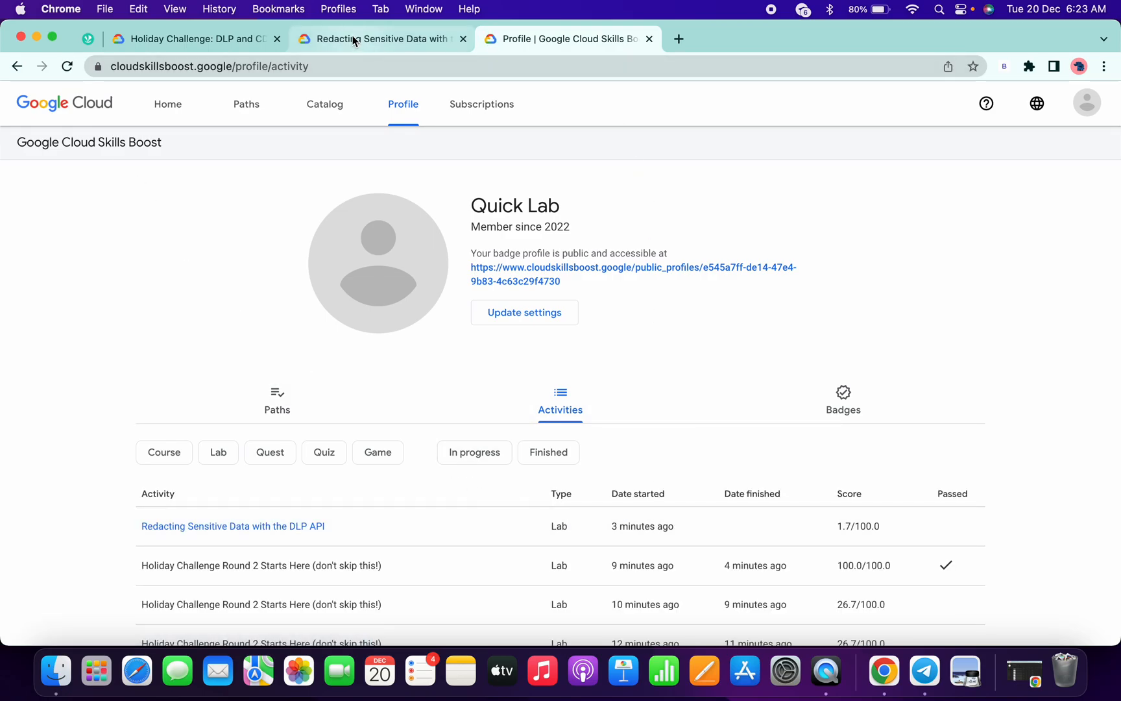
{"action": "left_click", "coordinate": [382, 39]}
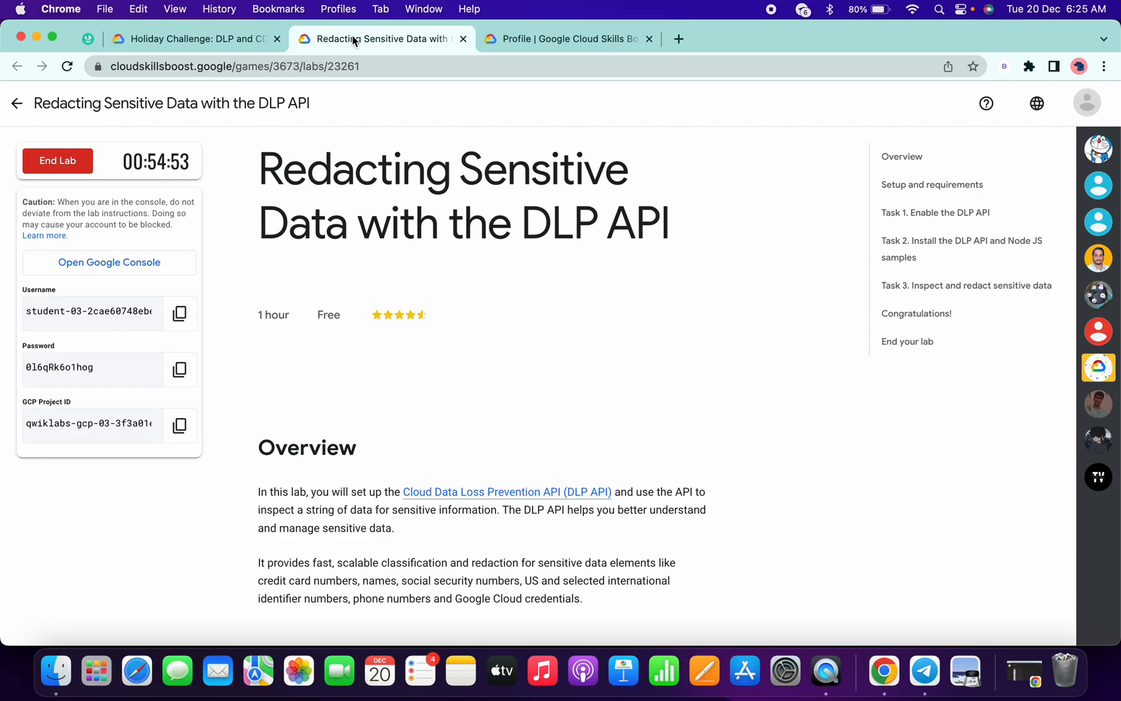
Reload the profile Activities list, still showing the DLP API lab at 1.7/100
{"action": "left_click", "coordinate": [568, 39]}
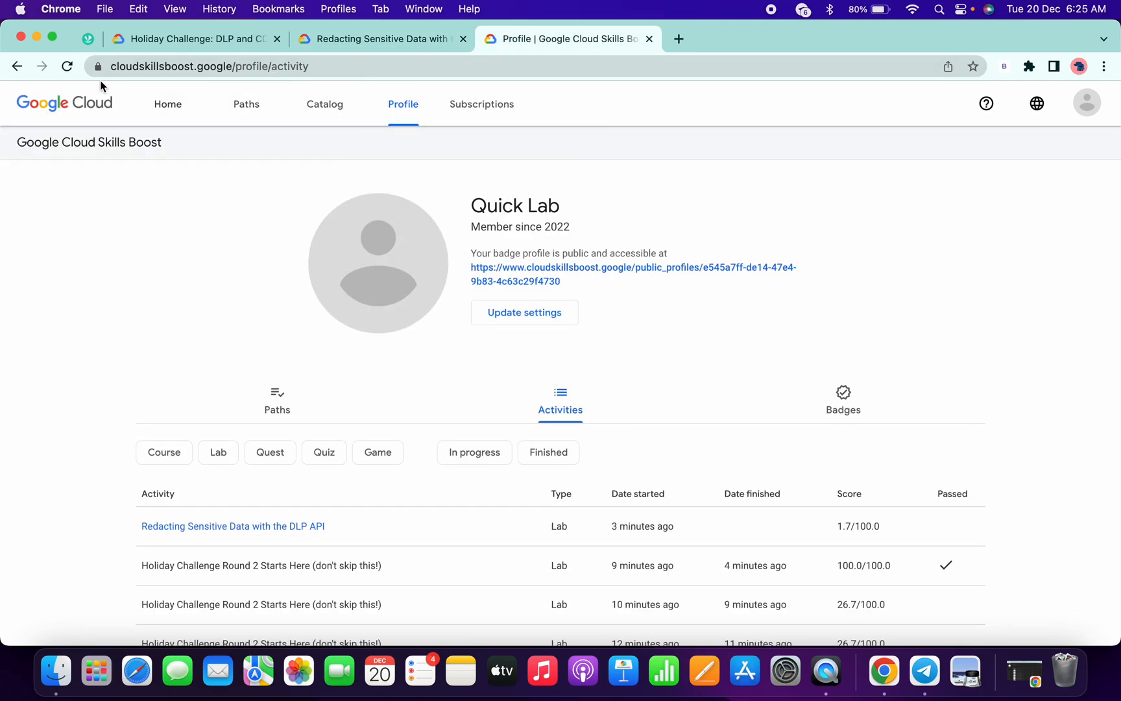
{"action": "left_click", "coordinate": [68, 67]}
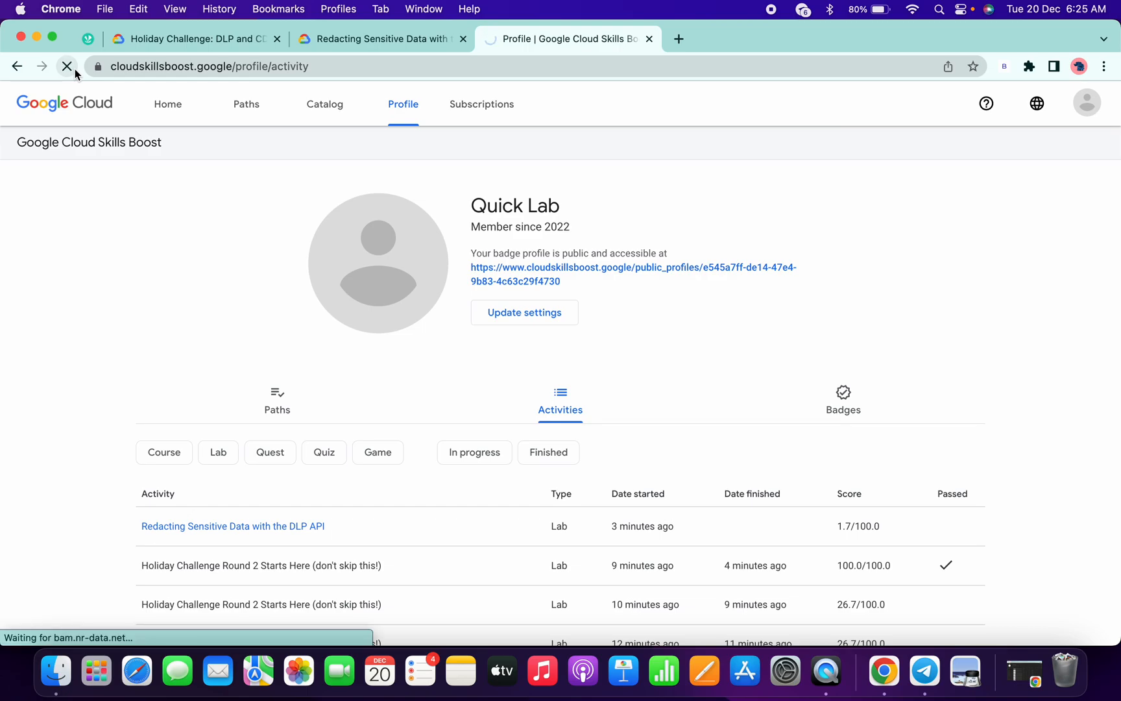
{"action": "left_click", "coordinate": [68, 66]}
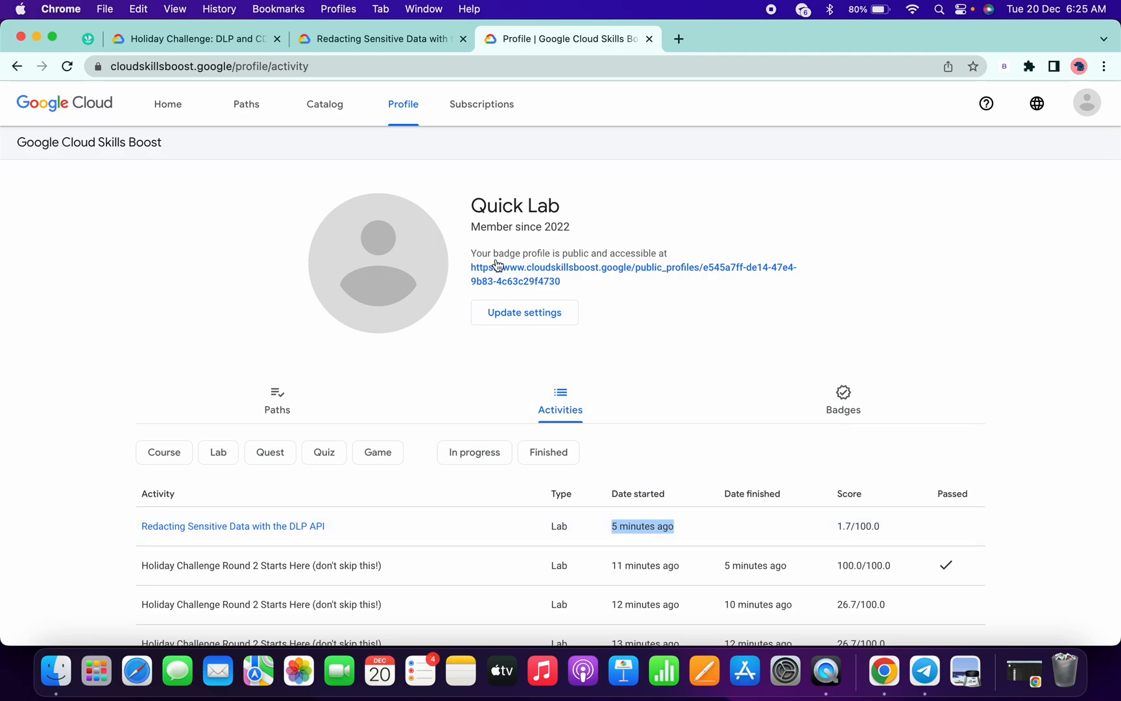
End the Redacting Sensitive Data with the DLP API lab for grading and return to Activities
{"action": "left_click", "coordinate": [379, 39]}
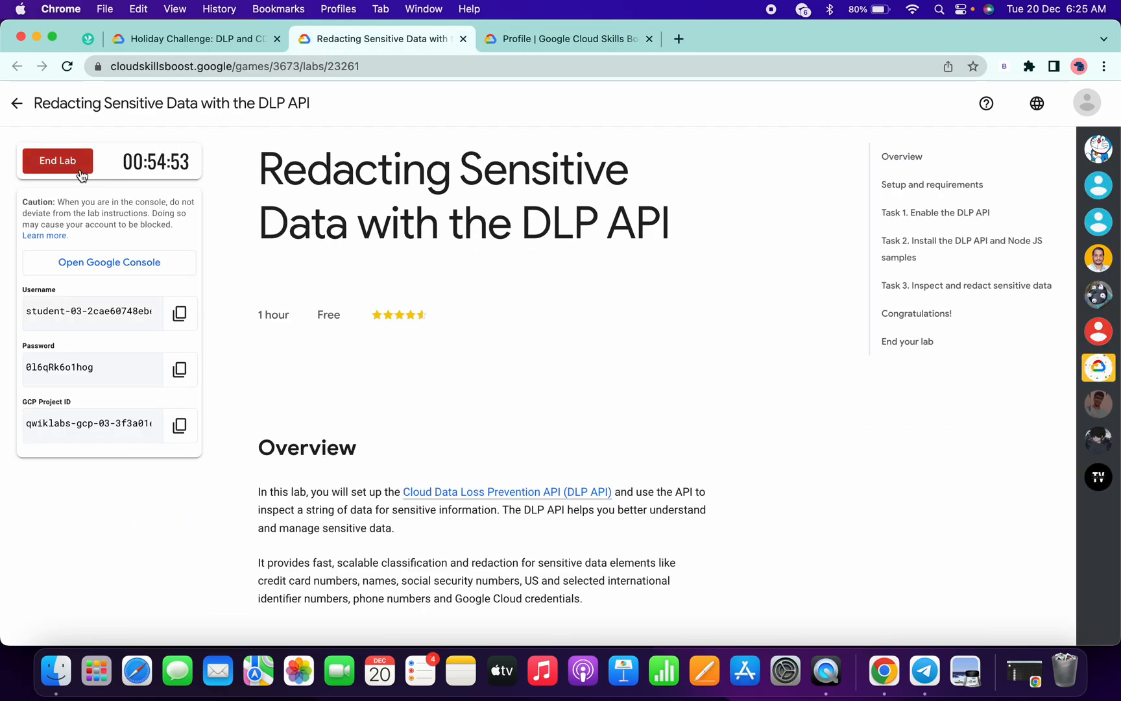
{"action": "left_click", "coordinate": [57, 159]}
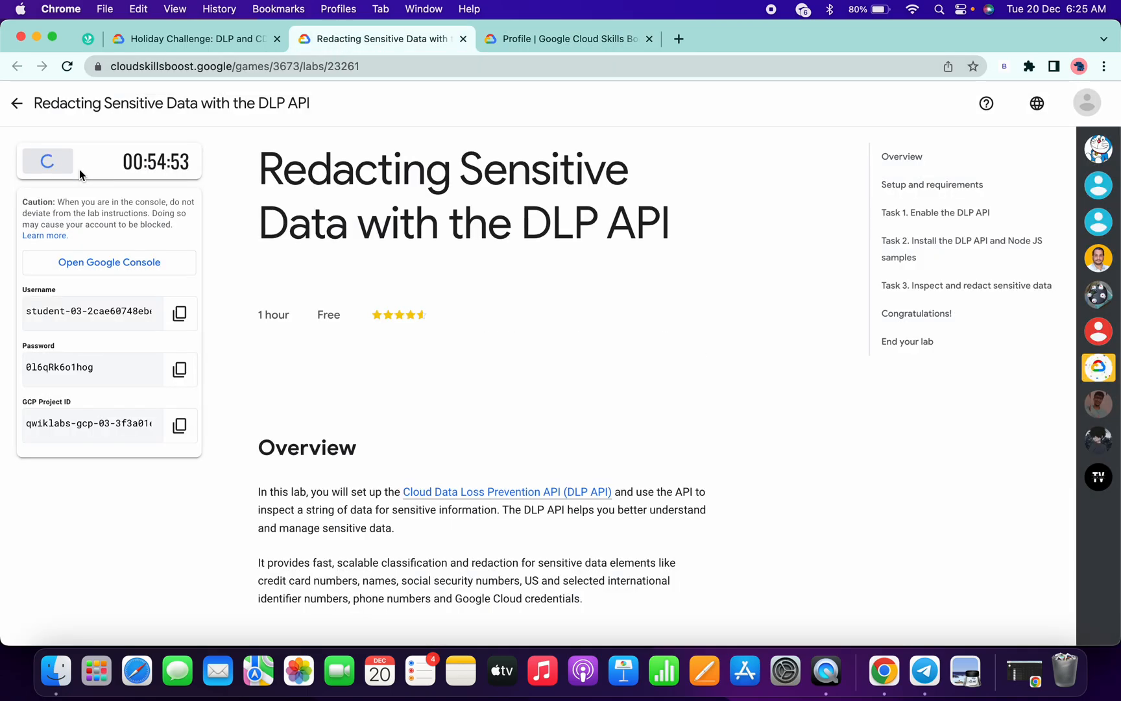
{"action": "left_click", "coordinate": [565, 39]}
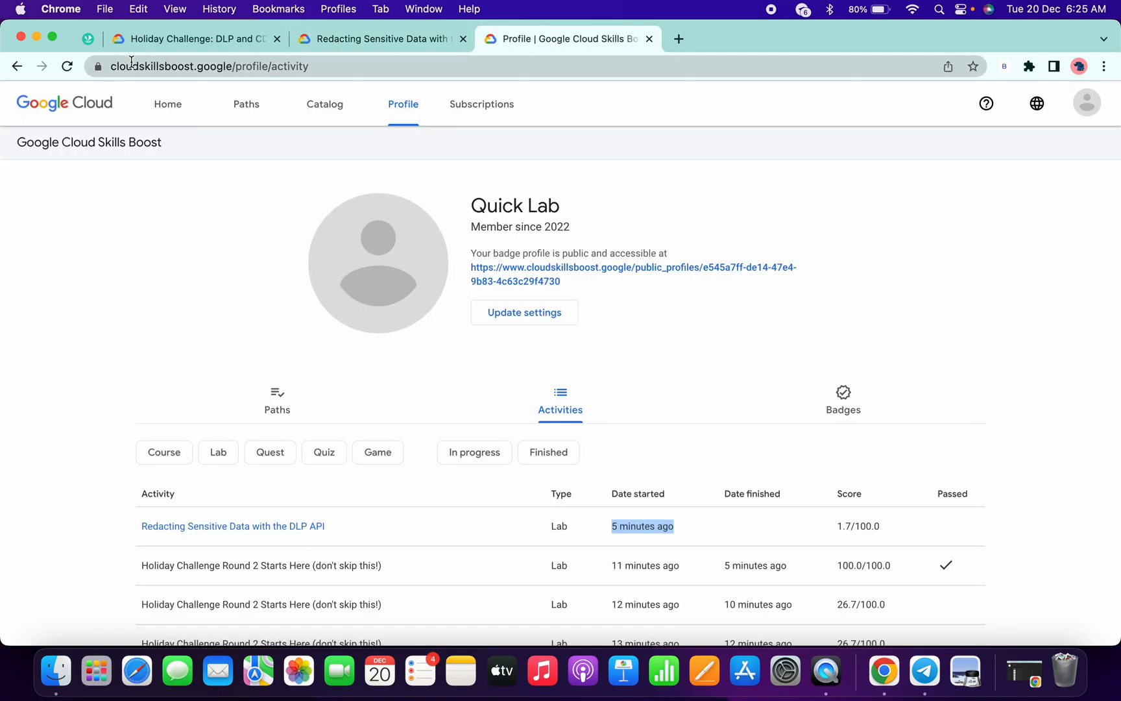
Refresh Activities so the DLP API lab shows finished, 100.0/100.0 and passed
{"action": "left_click", "coordinate": [66, 66]}
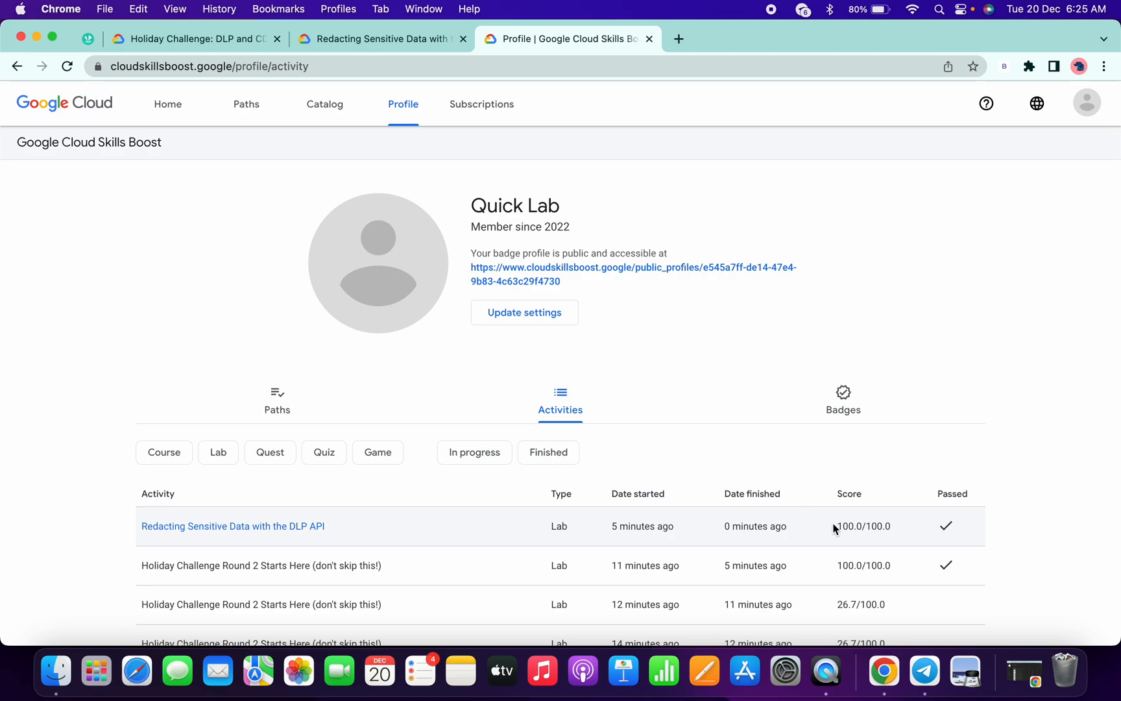
{"action": "mouse_move", "coordinate": [824, 456]}
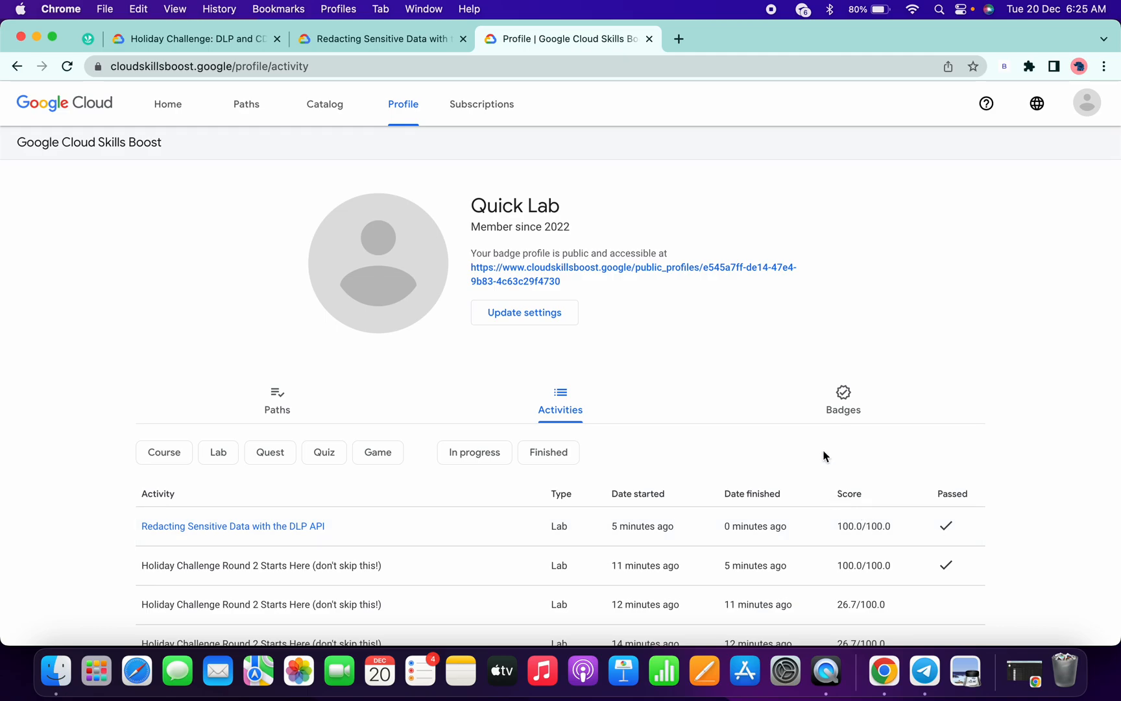
{"action": "mouse_move", "coordinate": [753, 43]}
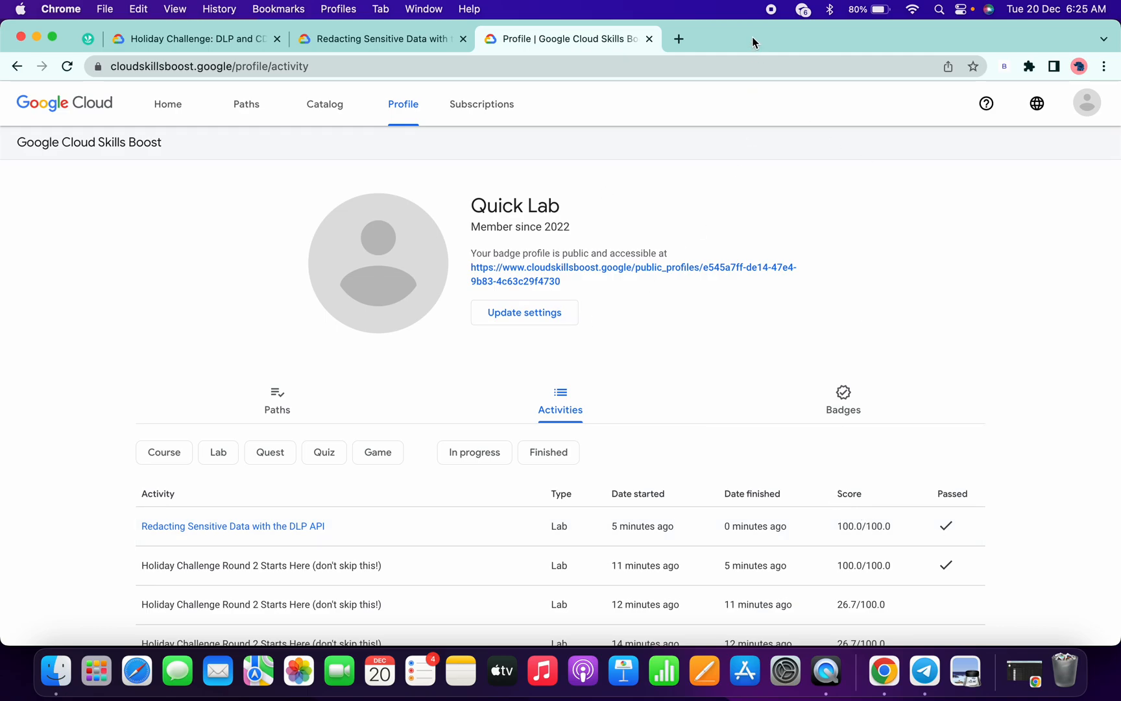